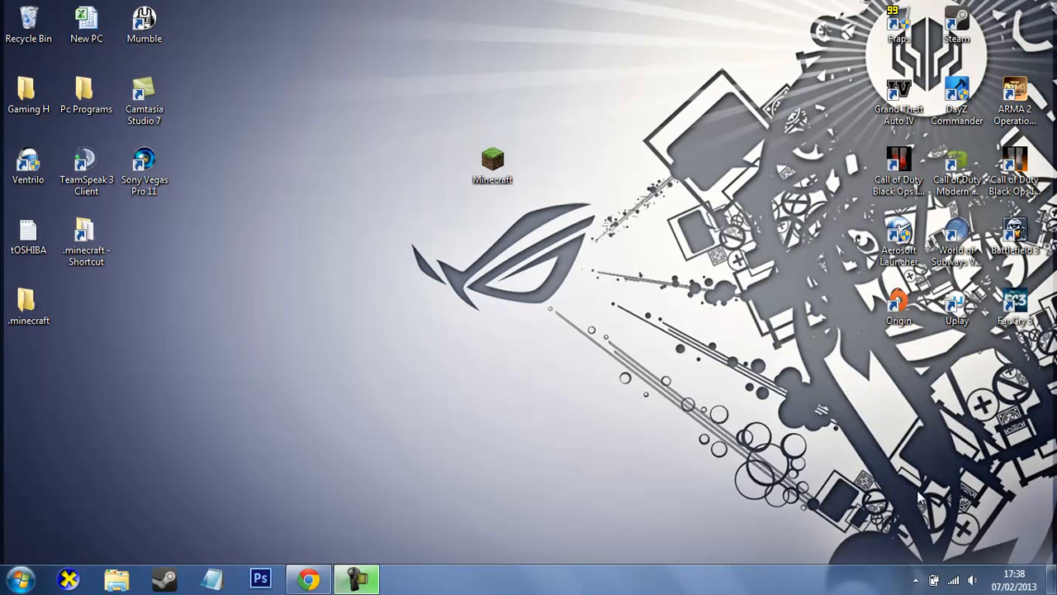
- Launch Minecraft from the desktop shortcut and enable Force game update in Options
left_click(493, 161)
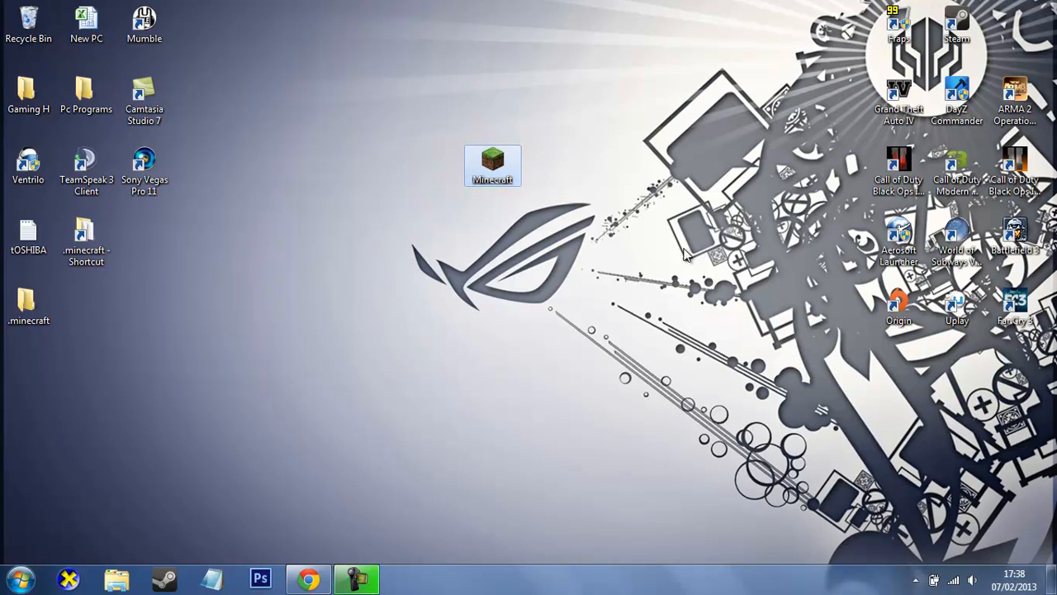
double_click(492, 166)
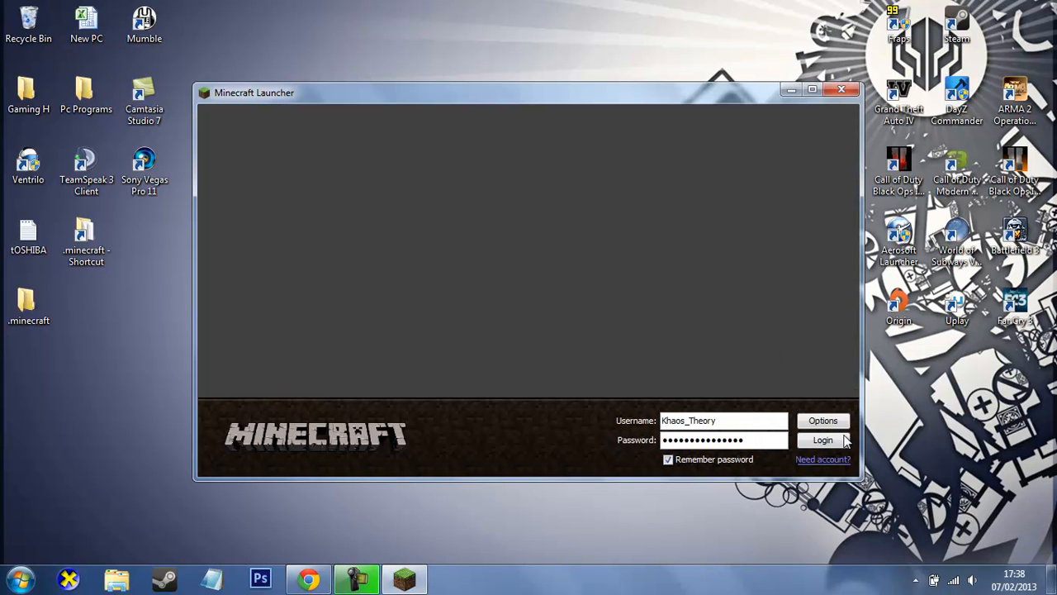
left_click(823, 421)
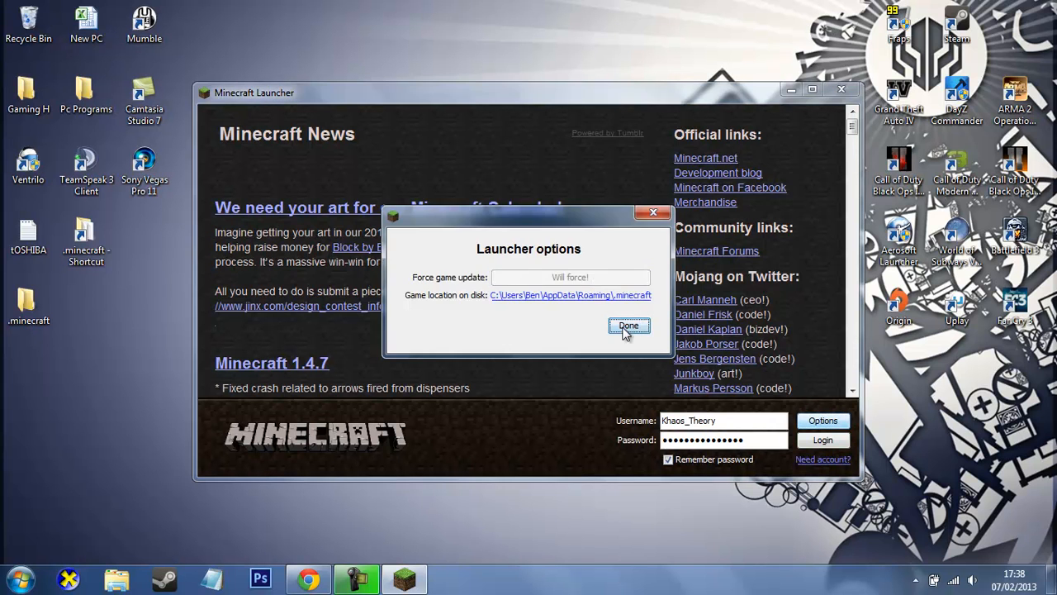
left_click(628, 326)
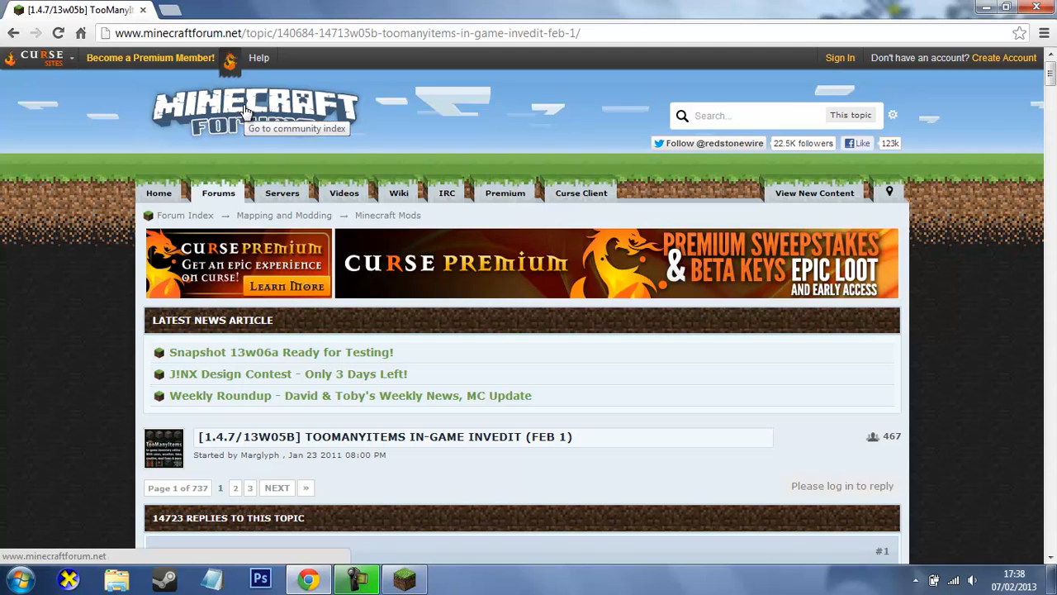
mouse_move(685, 103)
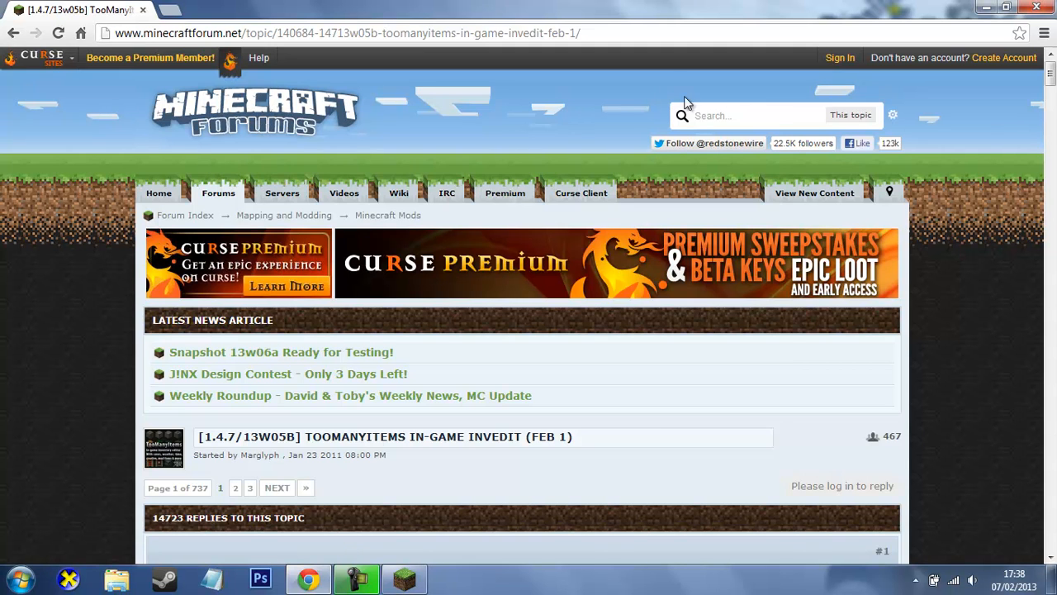
mouse_move(467, 157)
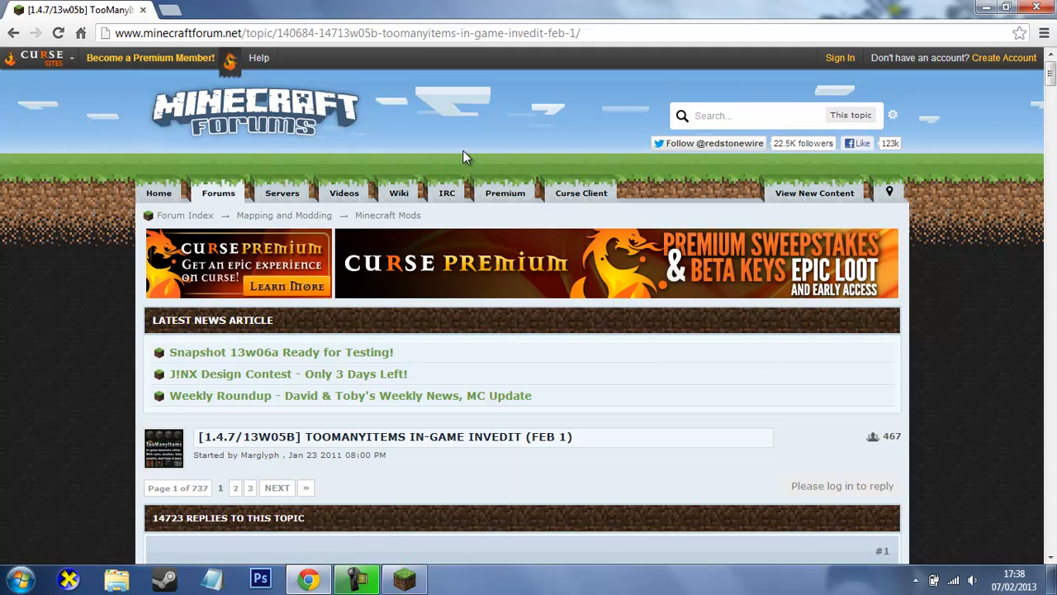
- Scroll the TooManyItems forum topic down to the Minecraft 1.4.7 download link
scroll("down", 3)
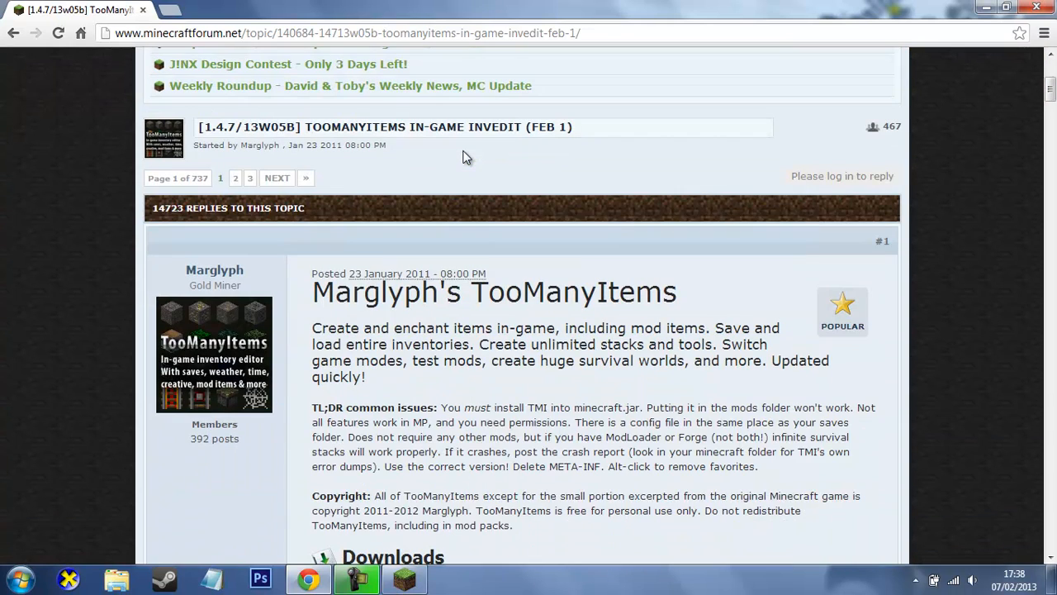
scroll("down", 3)
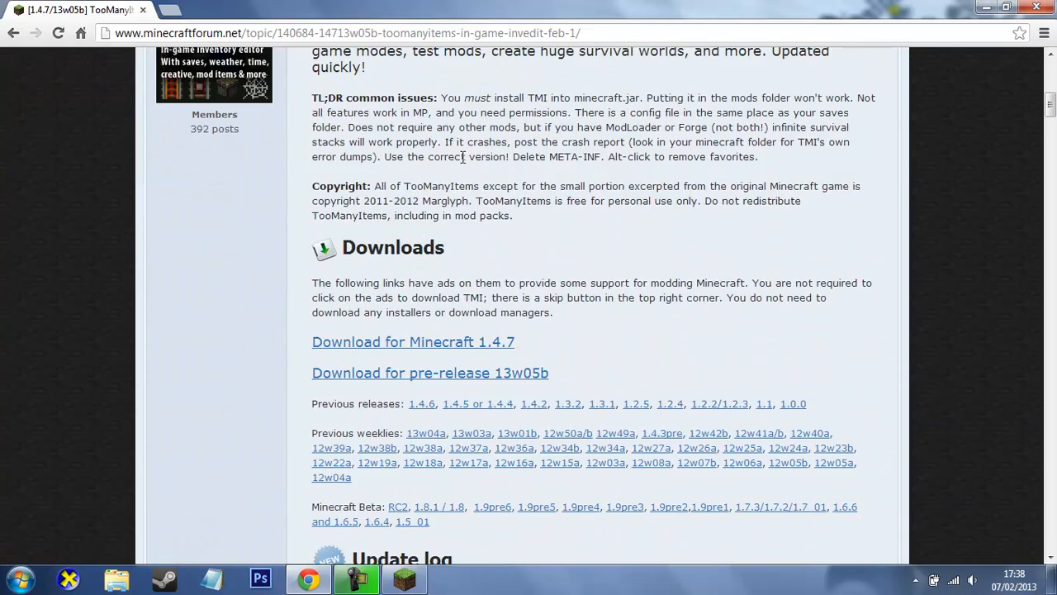
scroll("up", 3)
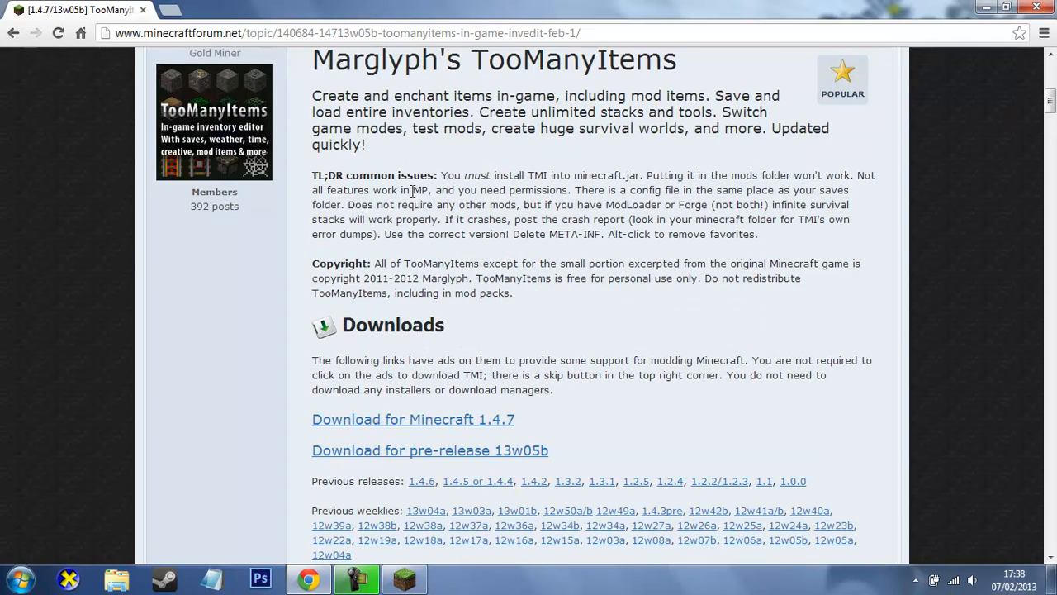
scroll("down", 3)
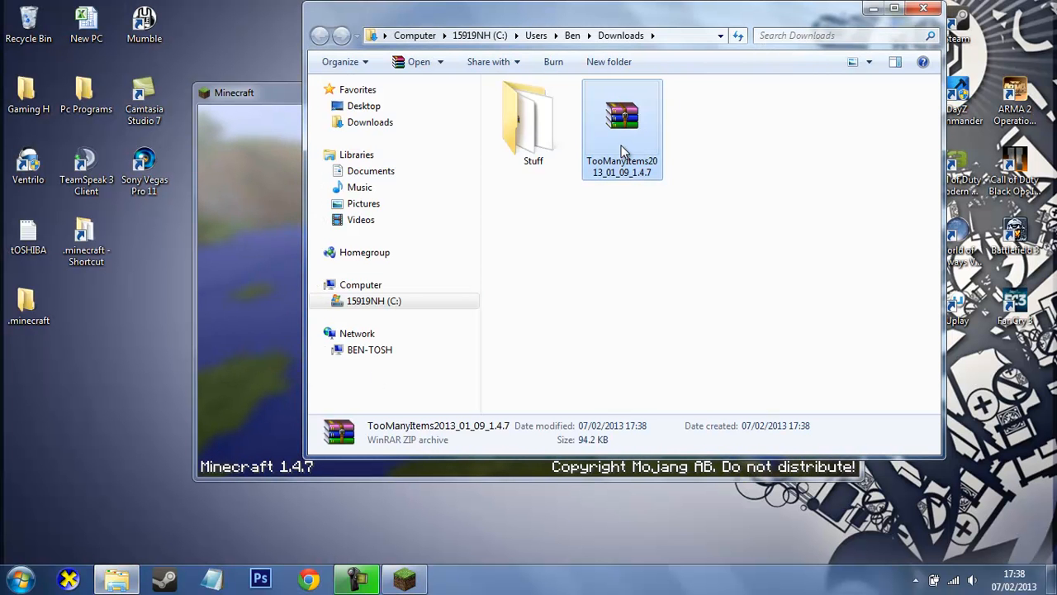
- Move the TooManyItems2013_01_09_1.4.7 zip onto the desktop and close Downloads
left_click_drag(622, 124, 261, 35)
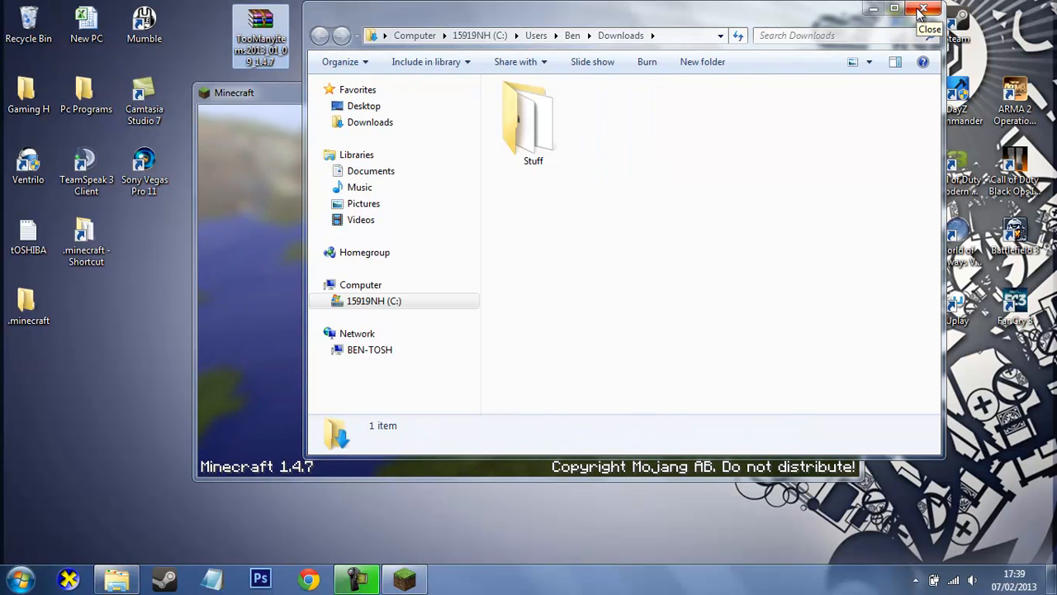
left_click(923, 9)
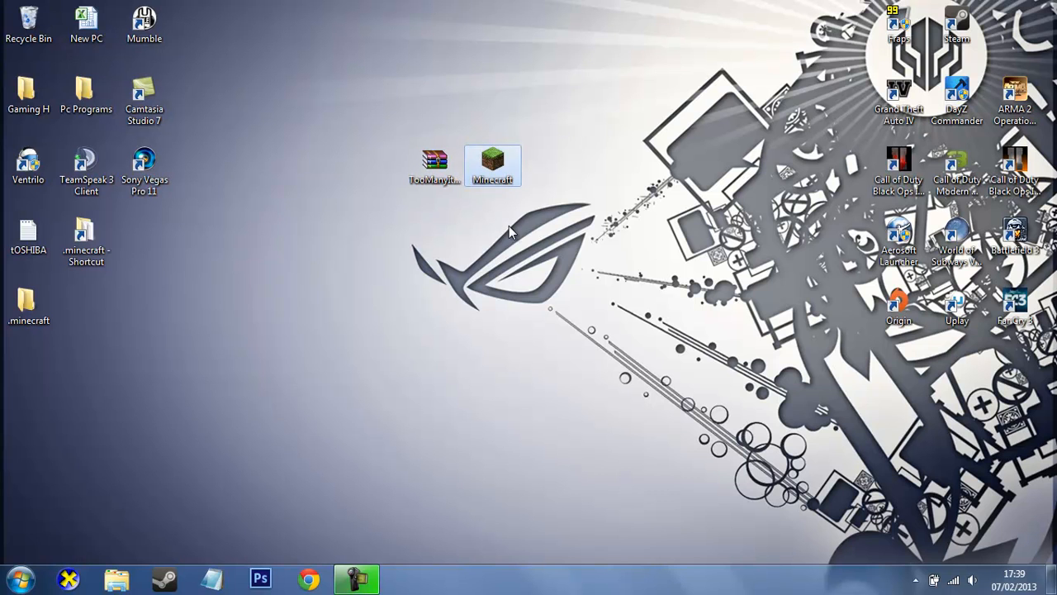
left_click(14, 578)
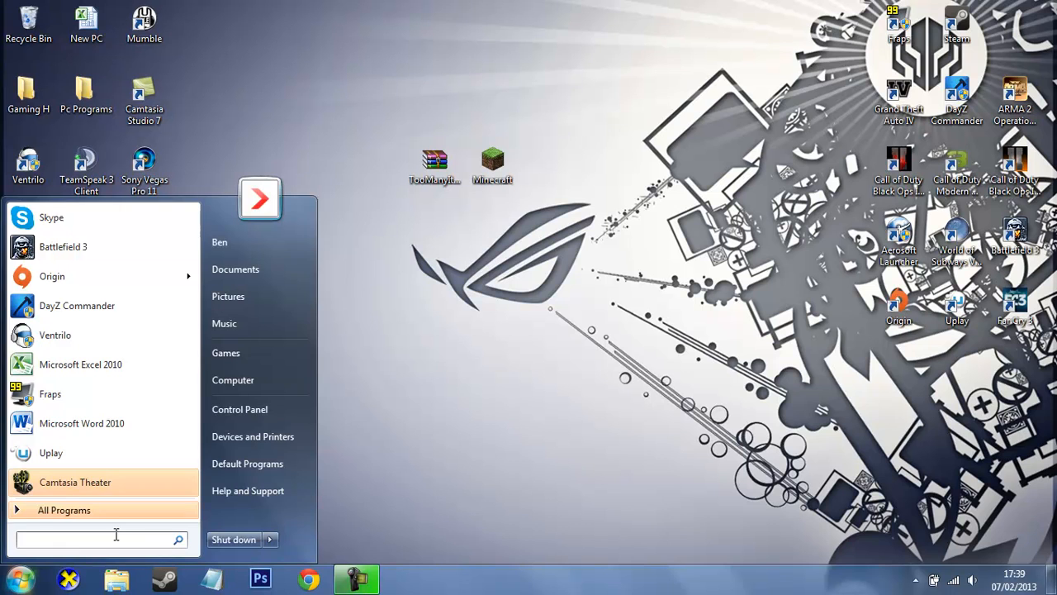
- Search %appdata% in the Start menu and open the Roaming folder
type("%a")
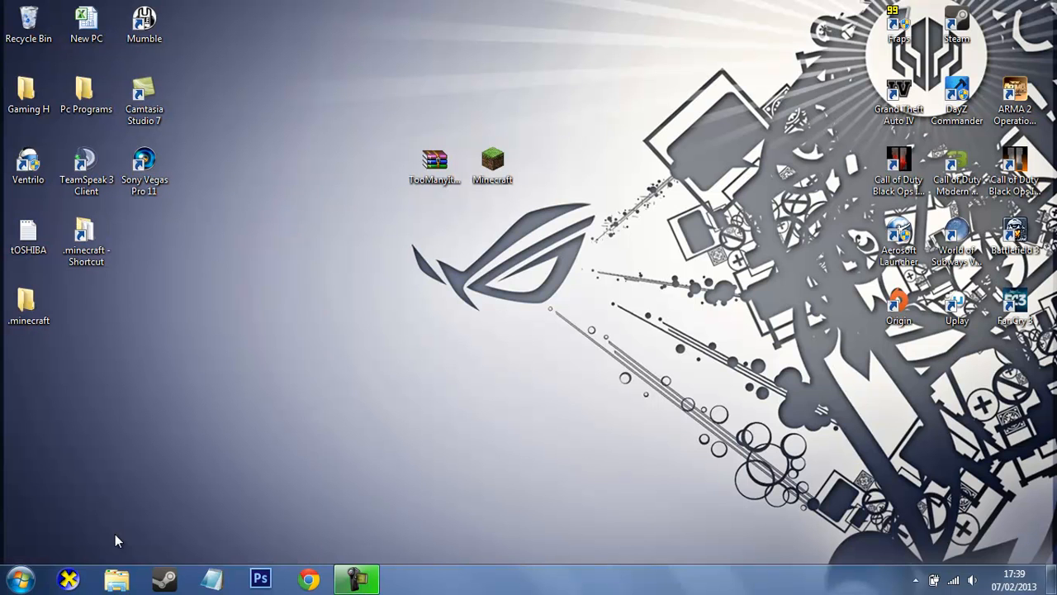
left_click(116, 578)
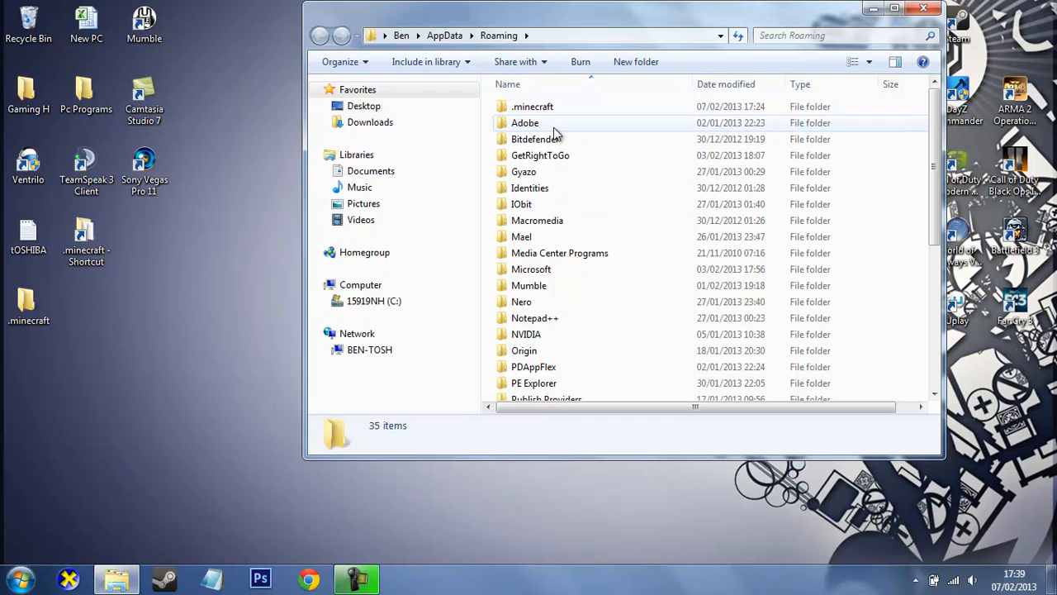
- Open .minecraft from Roaming, then its bin folder
left_click(533, 105)
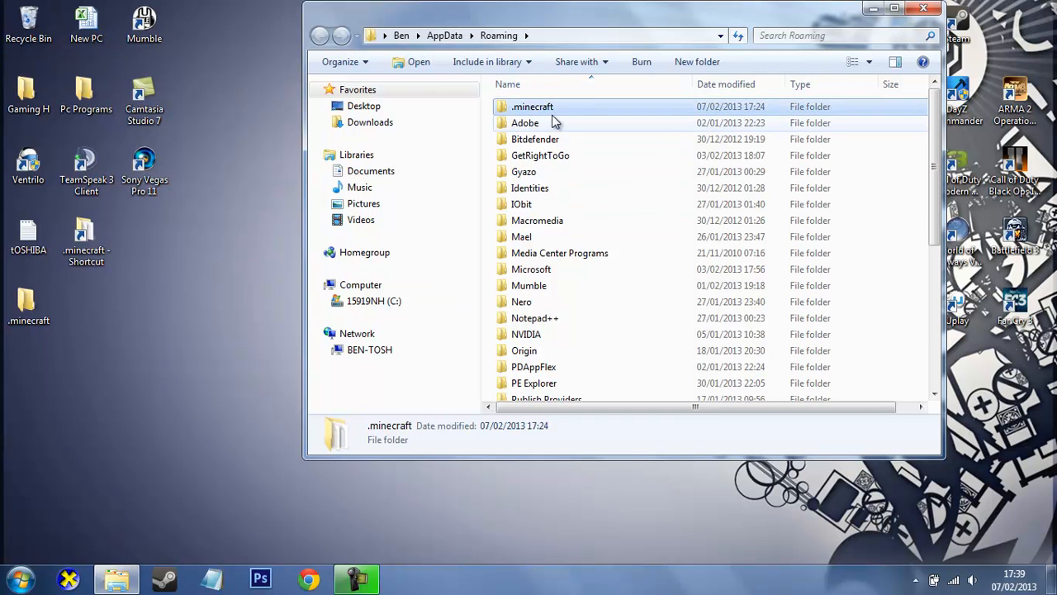
mouse_move(579, 107)
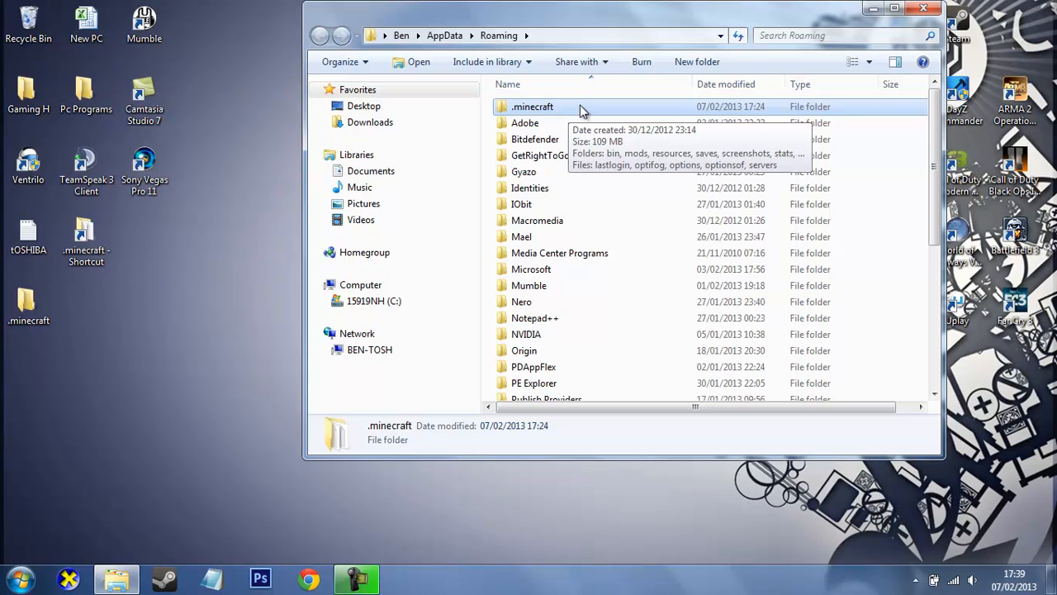
double_click(532, 106)
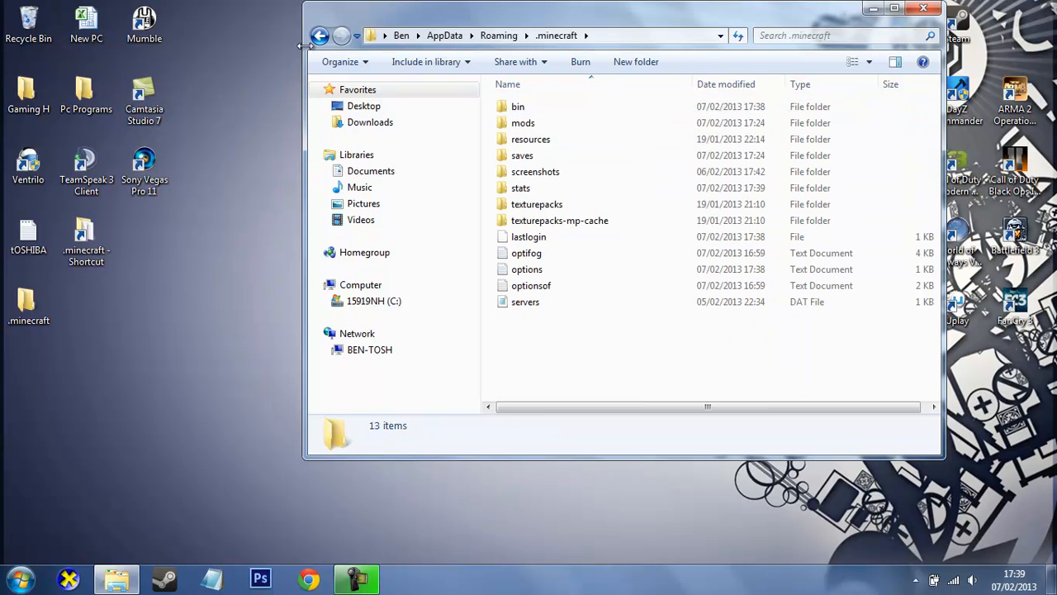
left_click(320, 35)
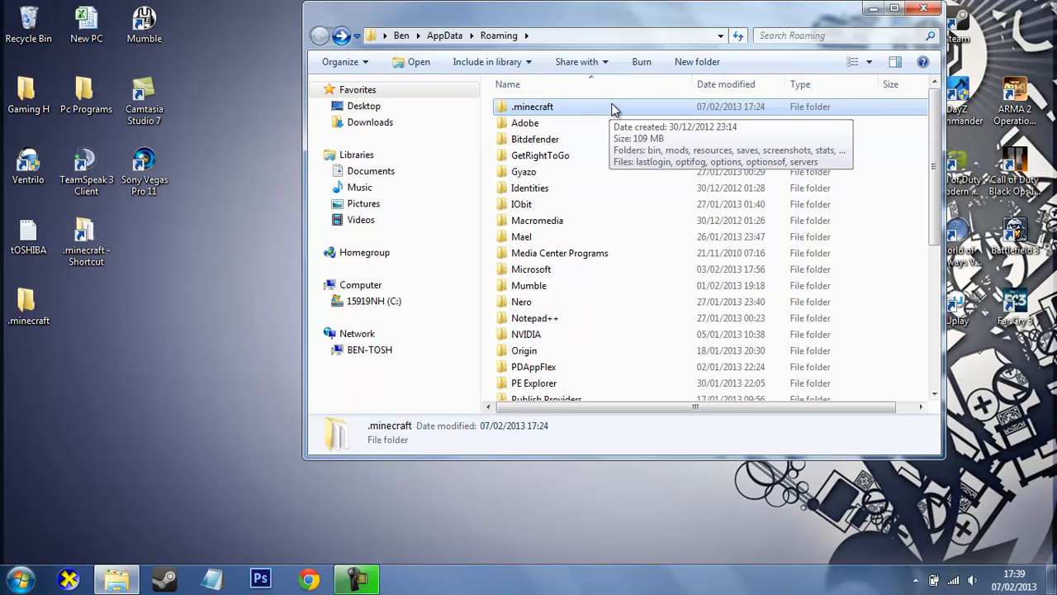
mouse_move(78, 341)
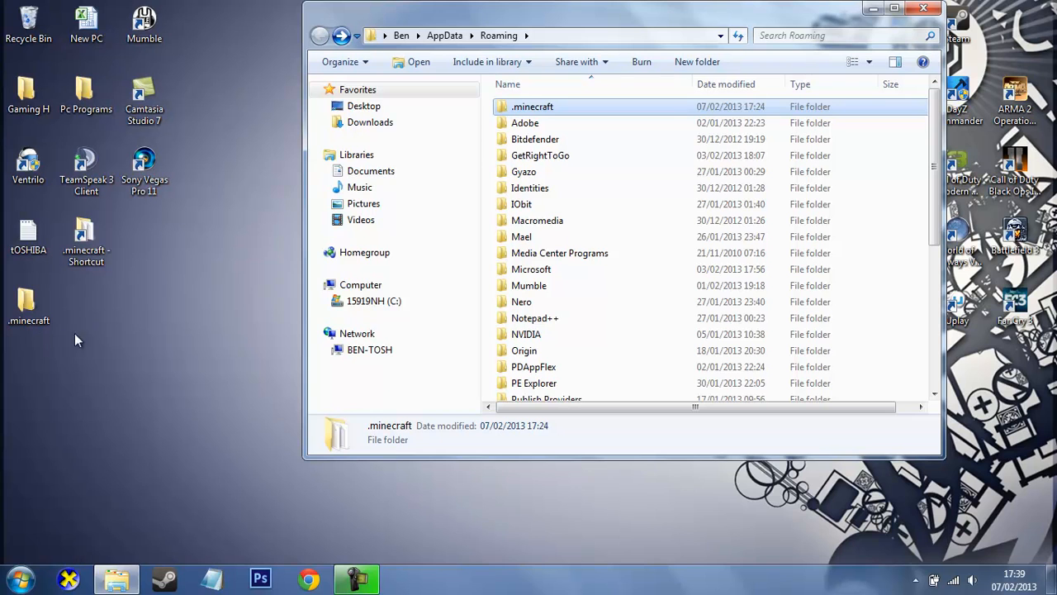
mouse_move(522, 116)
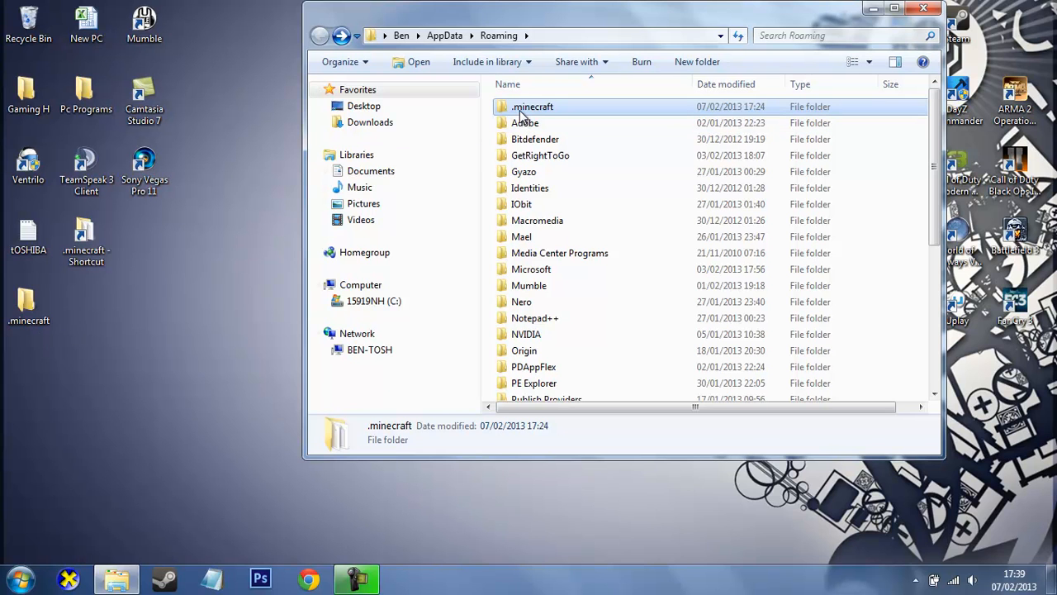
mouse_move(532, 107)
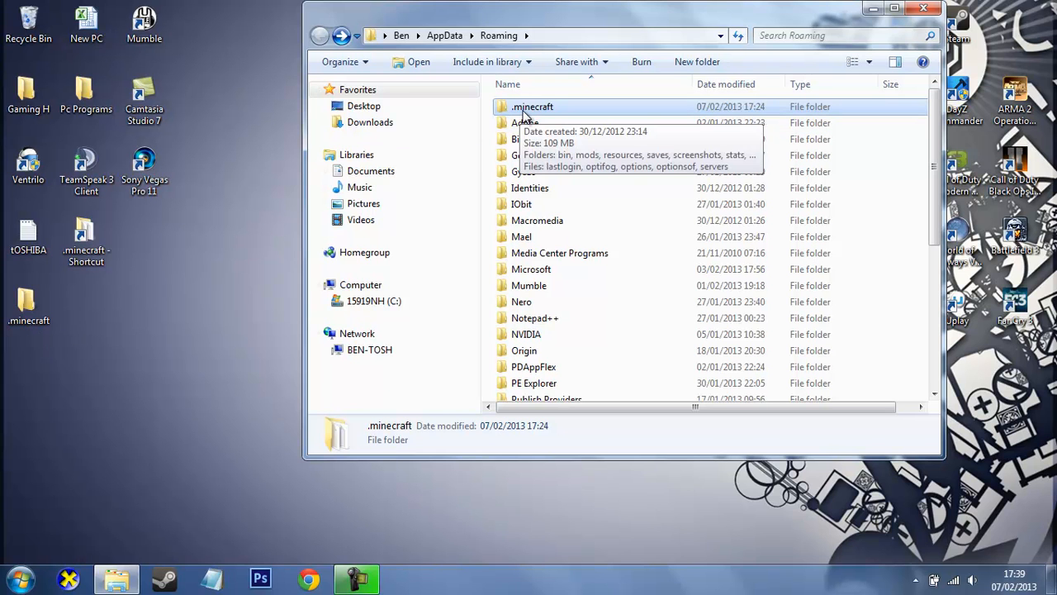
double_click(533, 107)
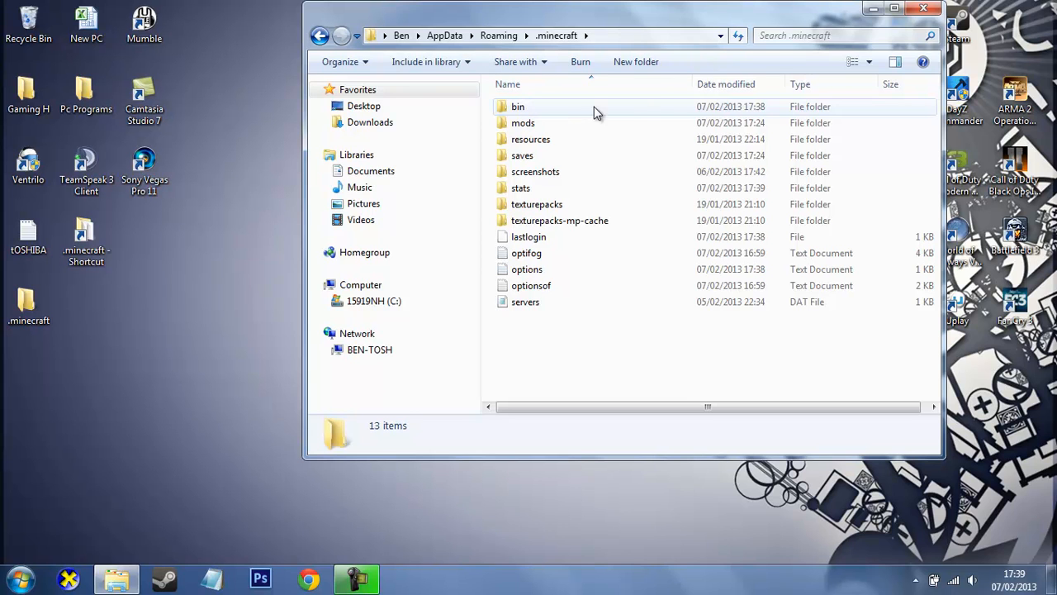
mouse_move(647, 349)
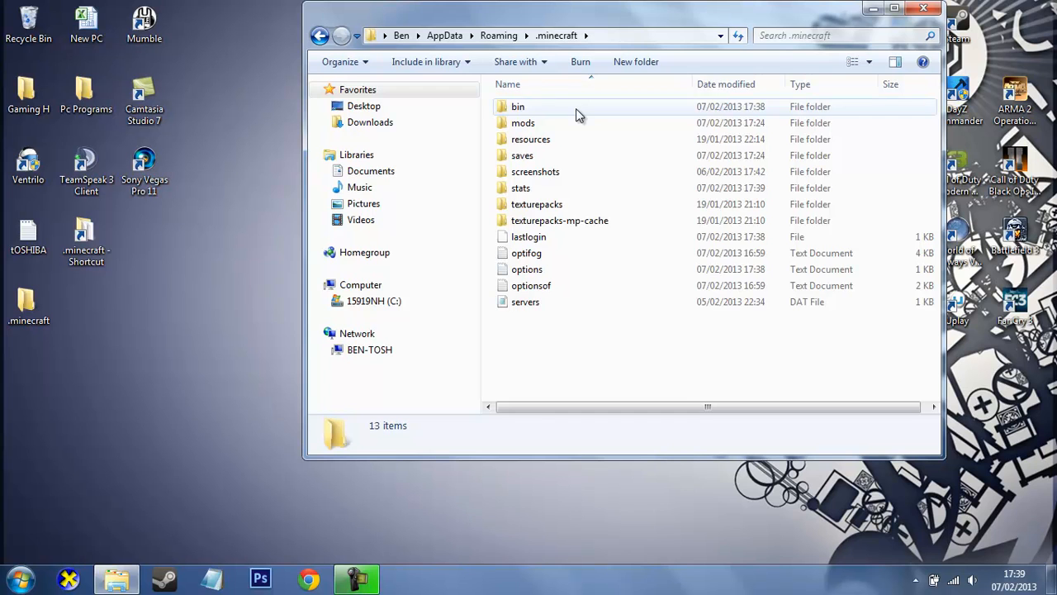
double_click(518, 106)
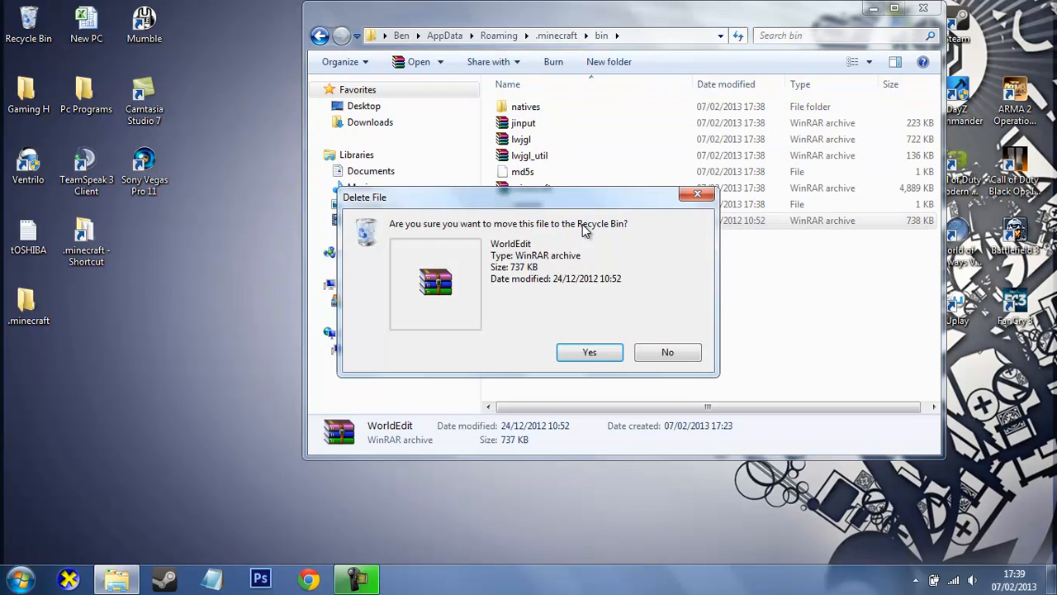
- Delete the WorldEdit archive from bin and open minecraft.jar in WinRAR
left_click(589, 352)
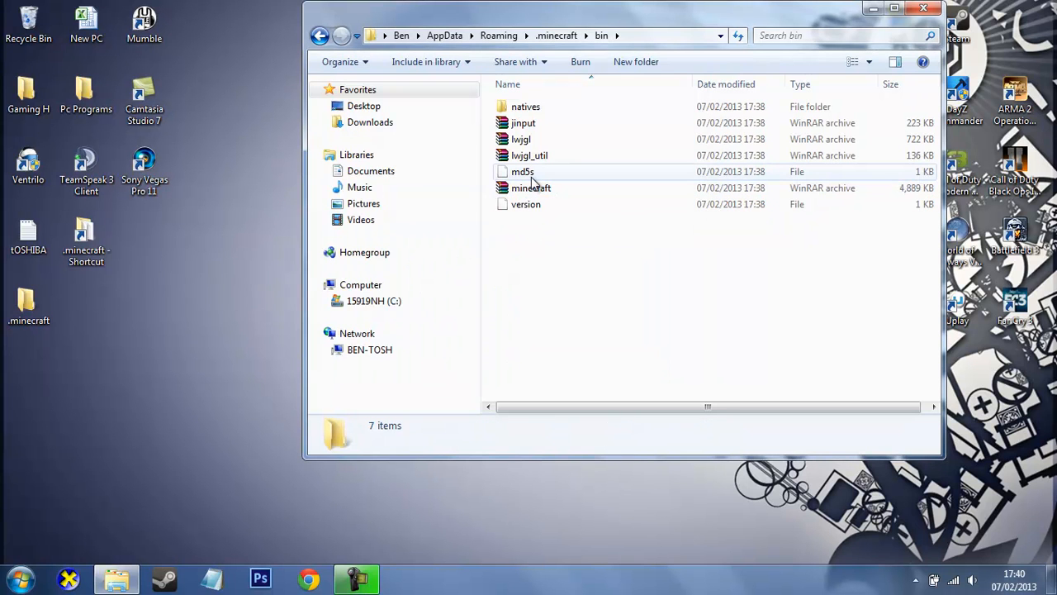
mouse_move(529, 178)
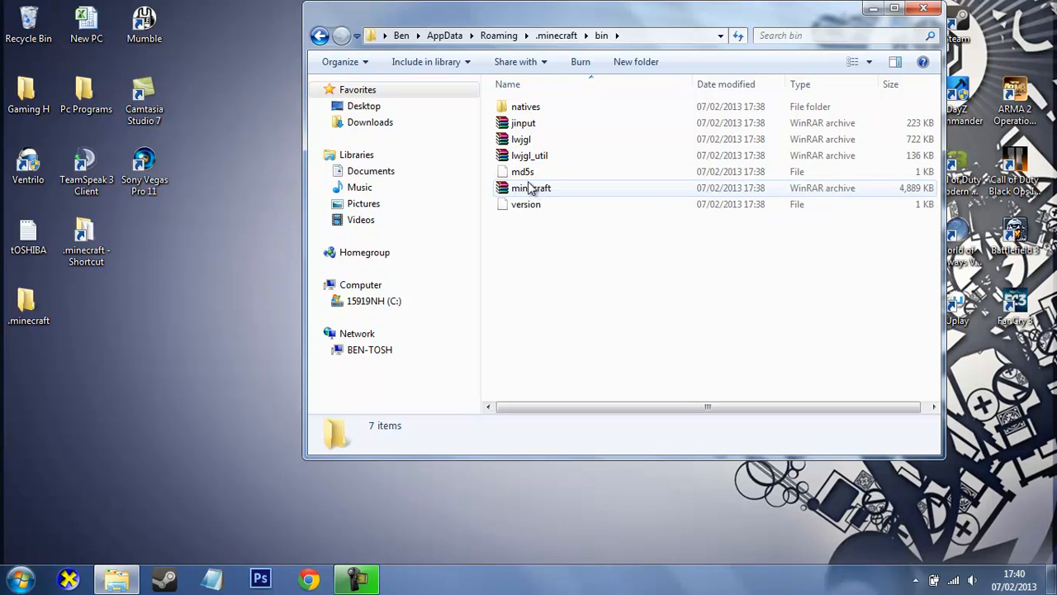
mouse_move(531, 188)
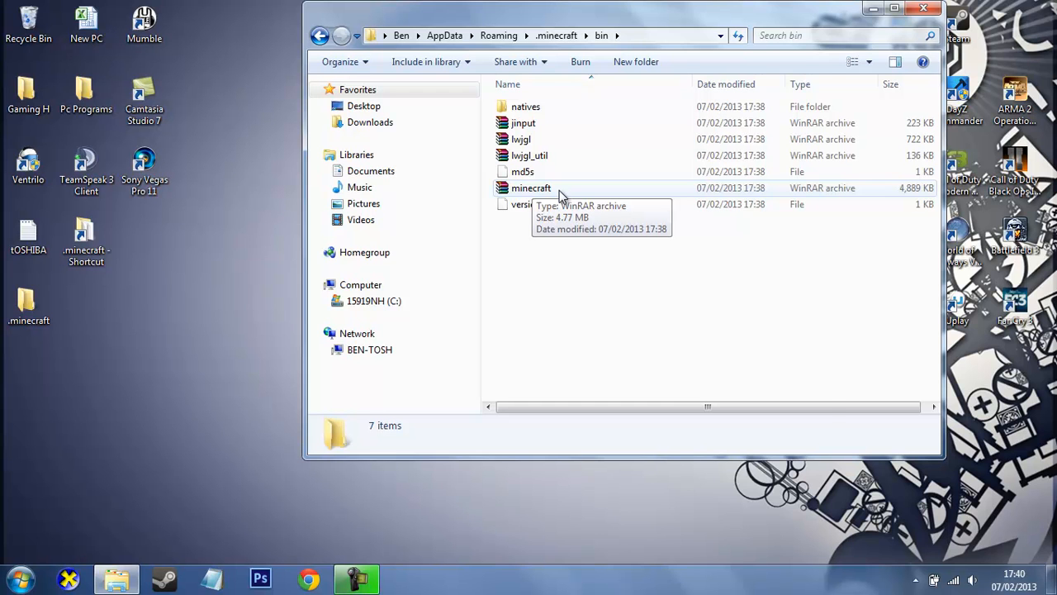
double_click(531, 188)
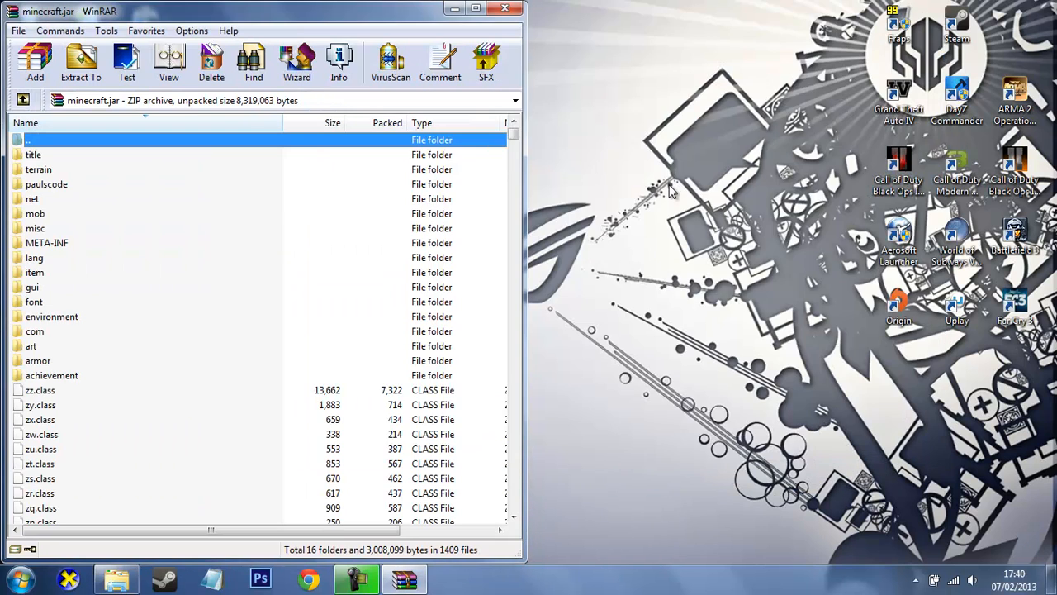
- Minimize minecraft.jar and open the desktop TooManyItems zip in WinRAR
left_click(475, 9)
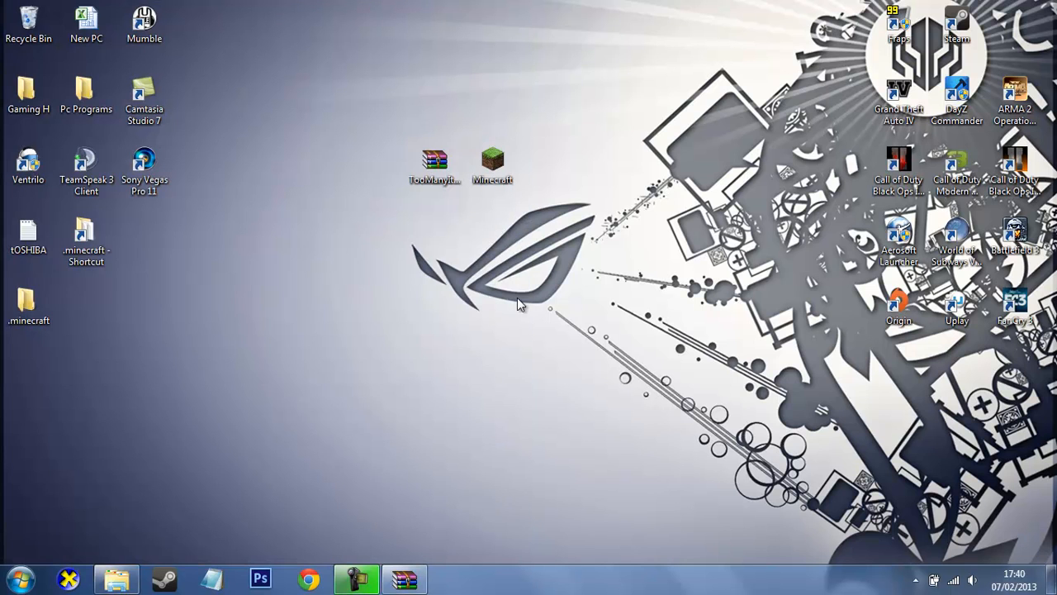
double_click(435, 161)
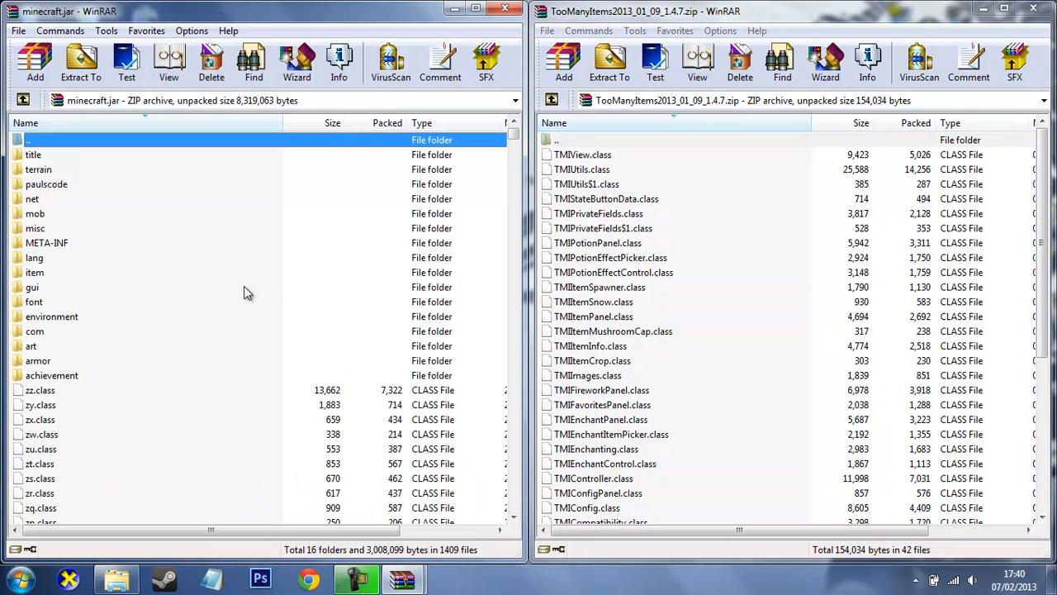
mouse_move(222, 241)
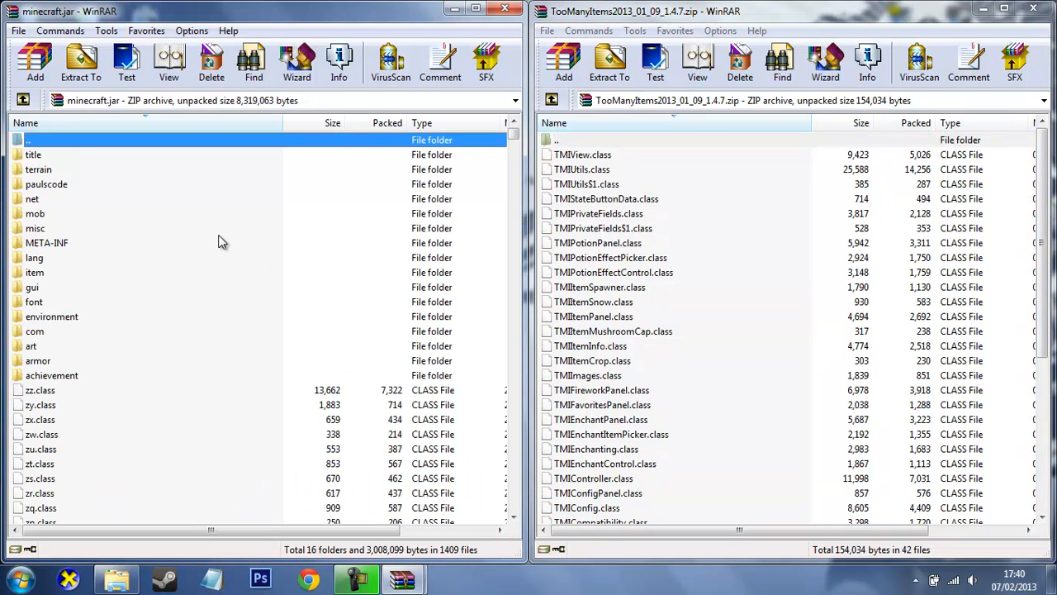
- Select the META-INF folder in minecraft.jar for deletion
left_click(47, 242)
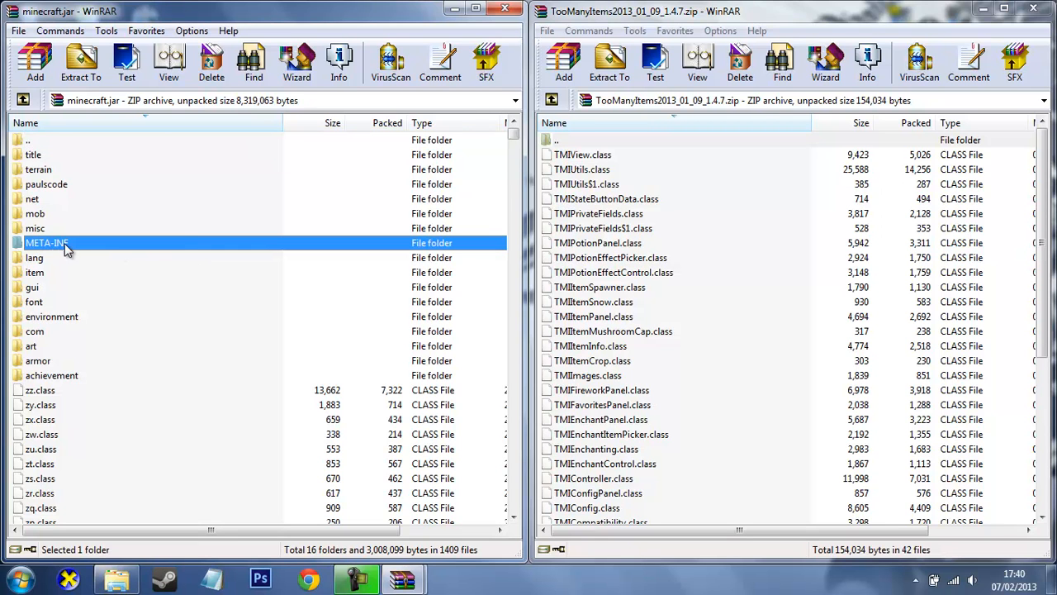
mouse_move(95, 251)
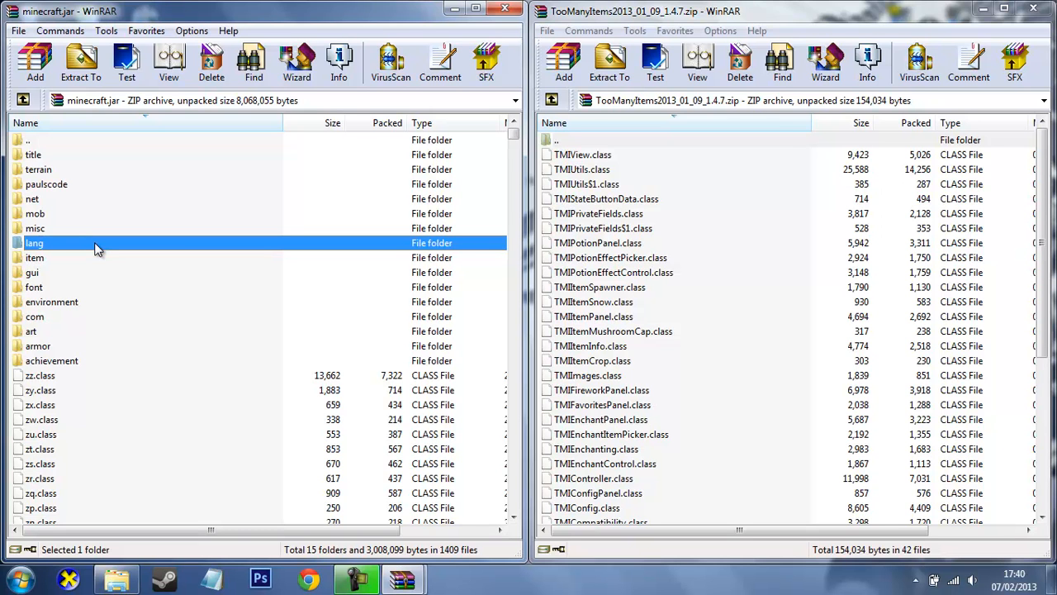
mouse_move(581, 163)
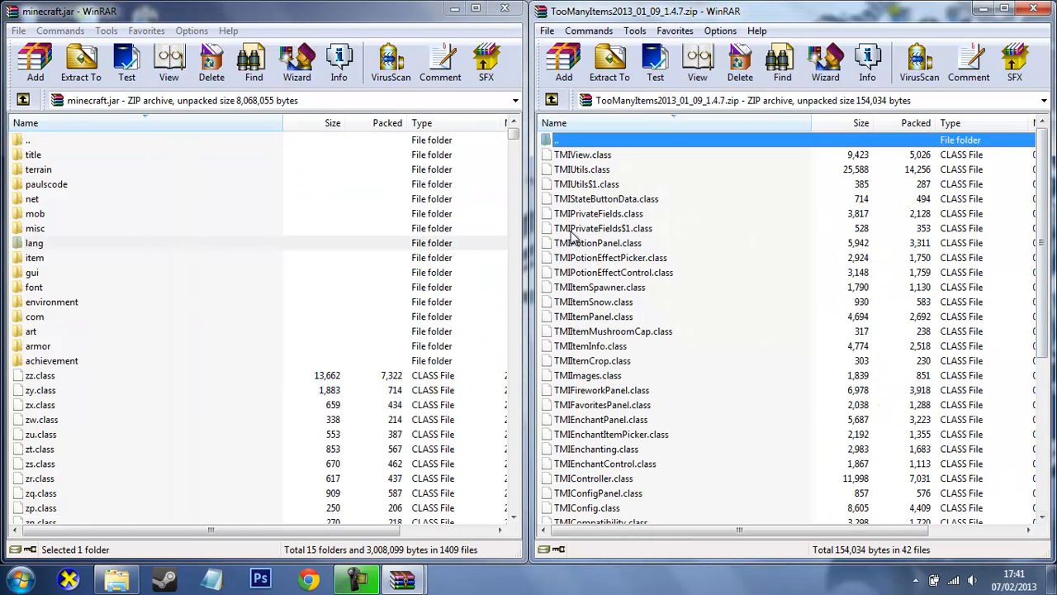
- Select all 42 TooManyItems files and add them into minecraft.jar
left_click(584, 155)
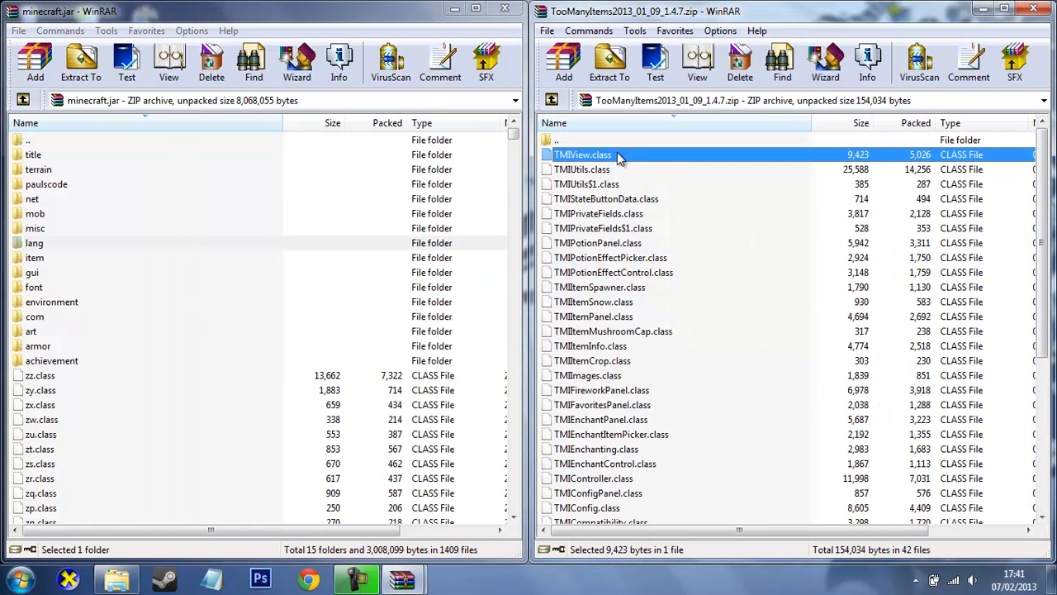
scroll("down", 3)
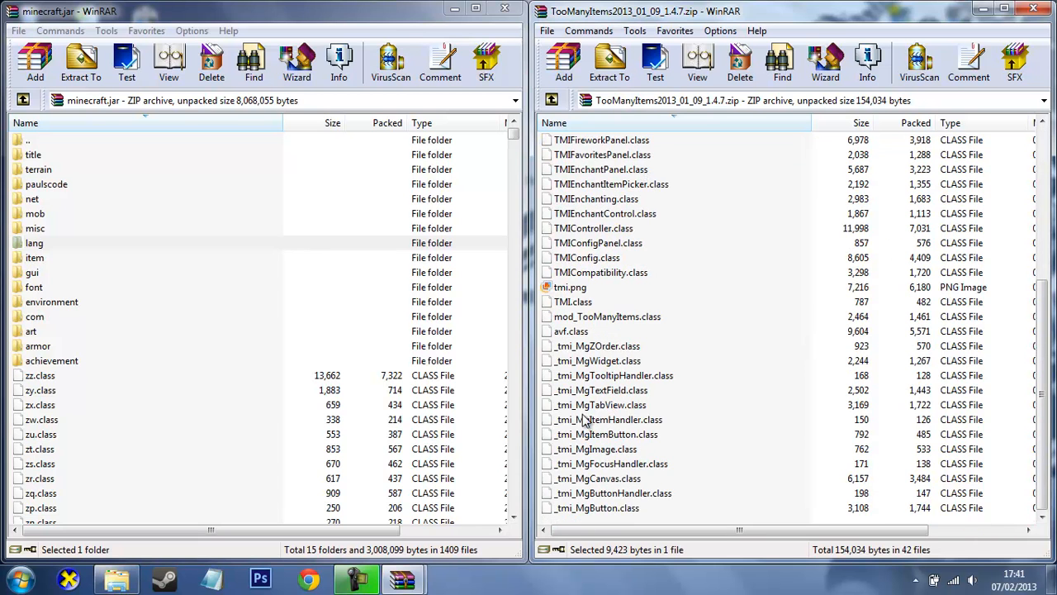
key("ctrl+a")
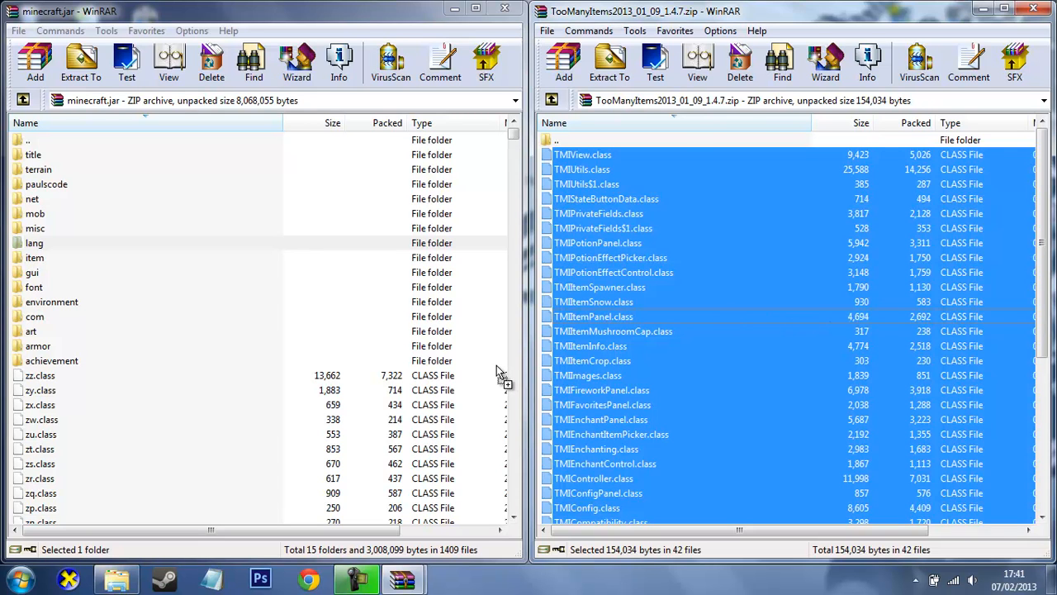
left_click(35, 62)
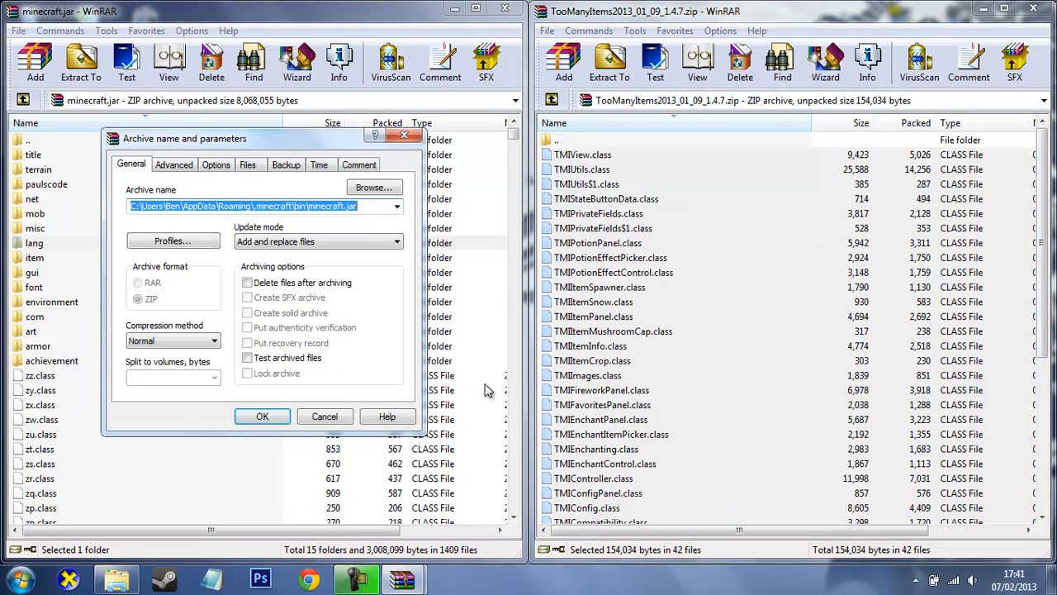
mouse_move(325, 417)
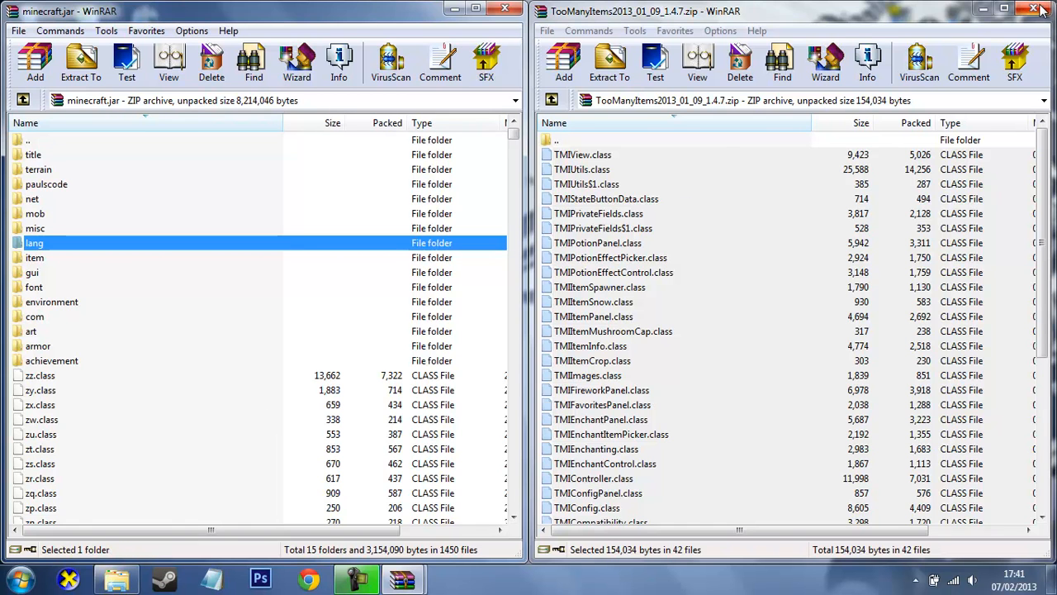
- Close the TooManyItems and minecraft.jar archives, then relaunch Minecraft from the desktop shortcut
left_click(1034, 9)
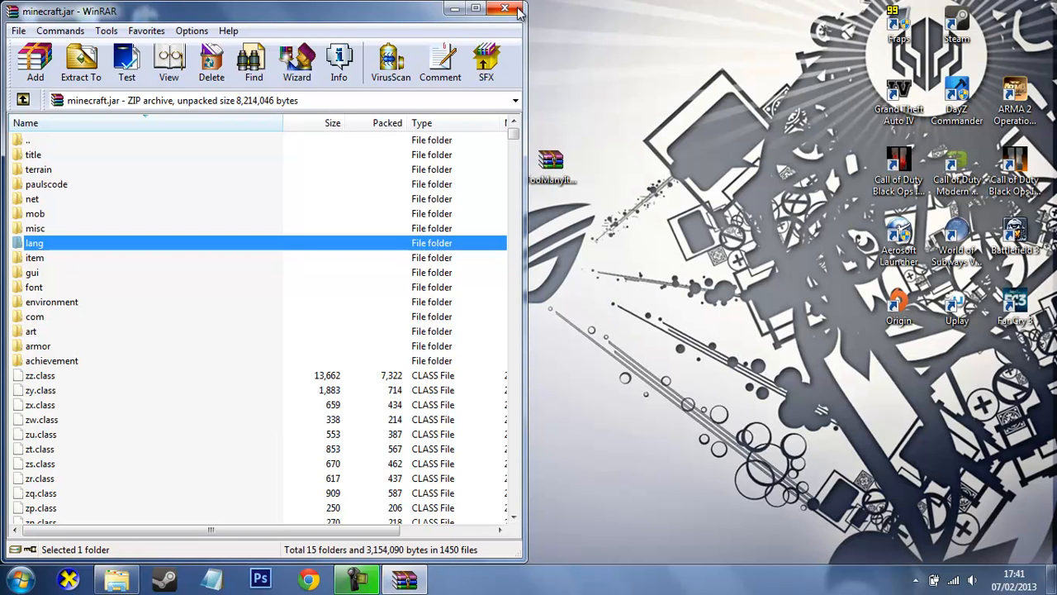
left_click(505, 9)
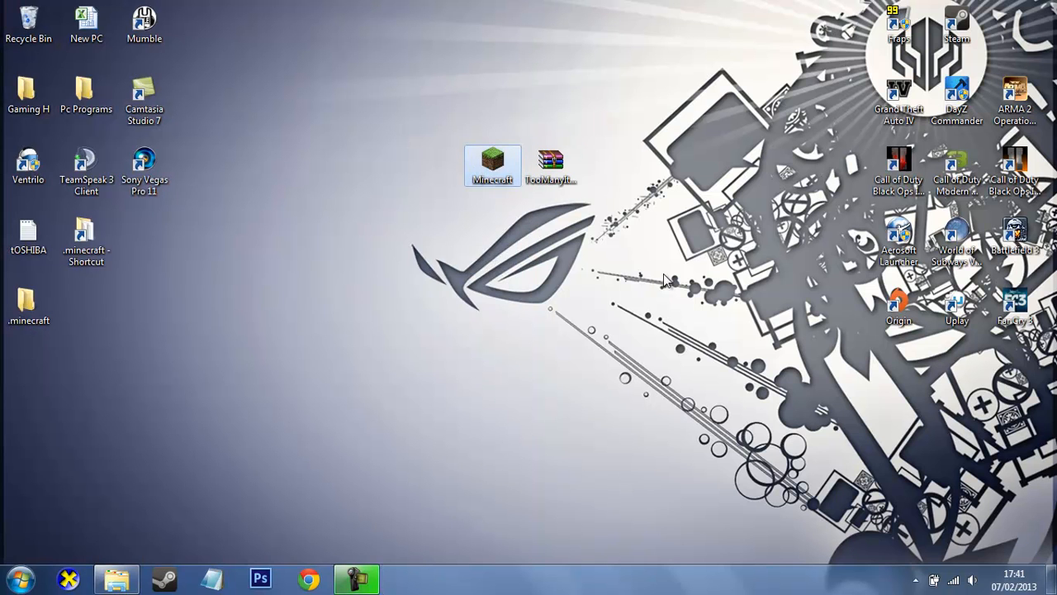
double_click(492, 165)
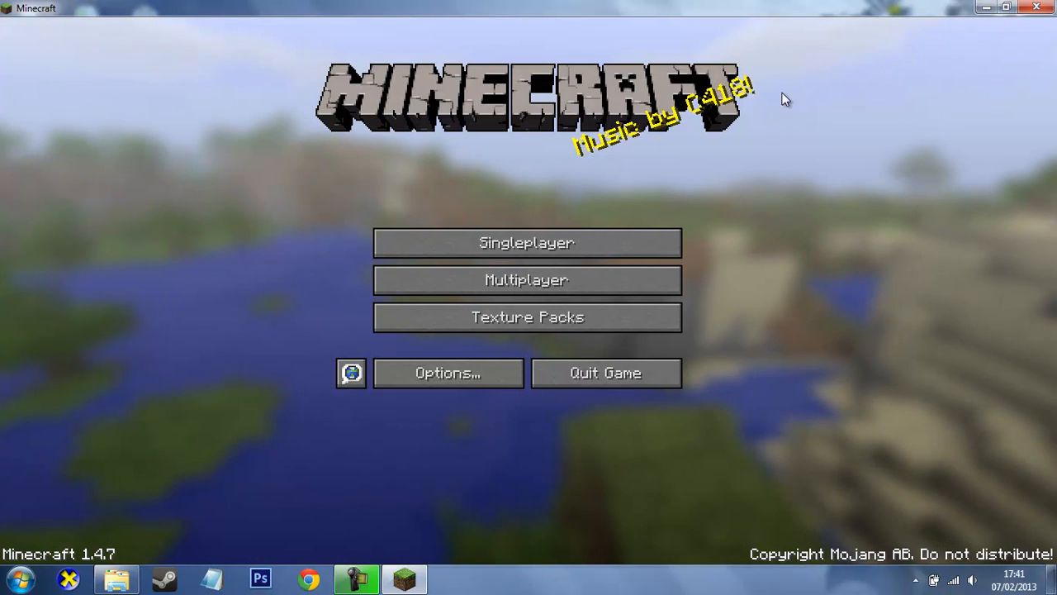
- Load a saved Singleplayer world and open the inventory to show the TMI panel
left_click(527, 242)
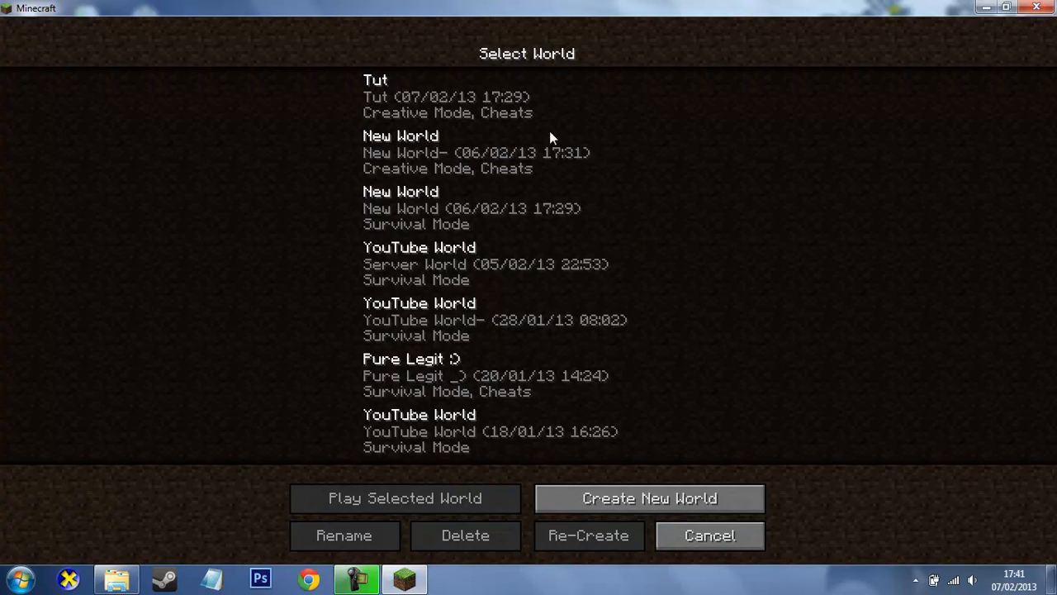
left_click(709, 535)
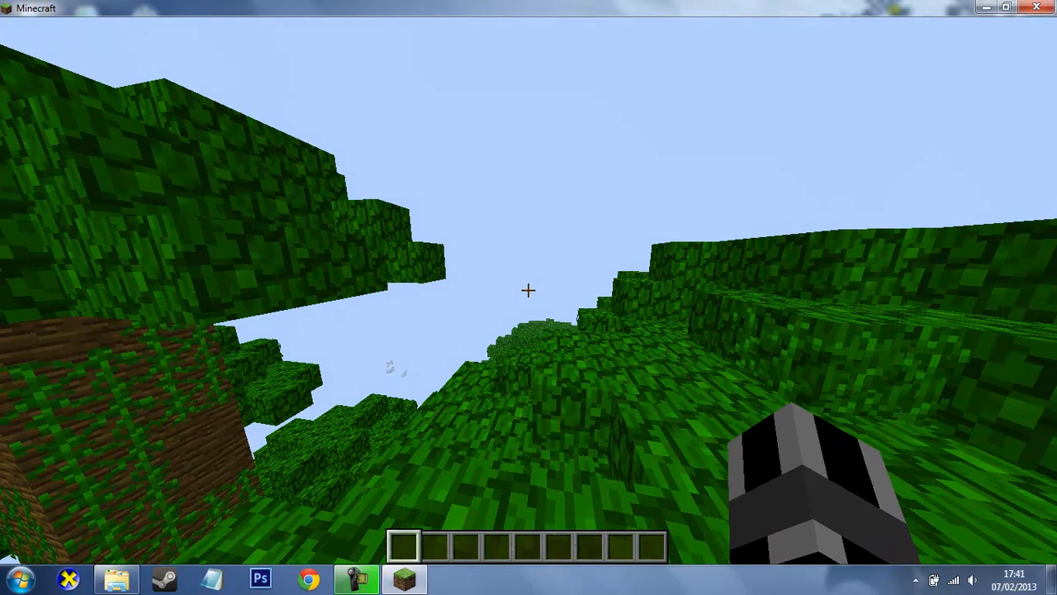
key("e")
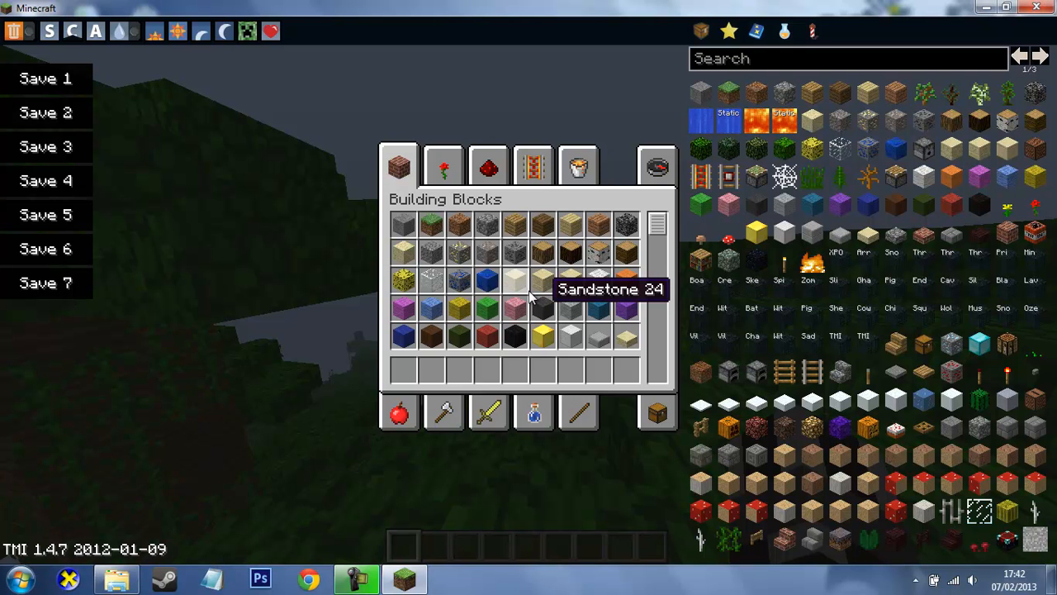
- Page forward and back through TMI item lists, ending on the potions page
left_click(1041, 56)
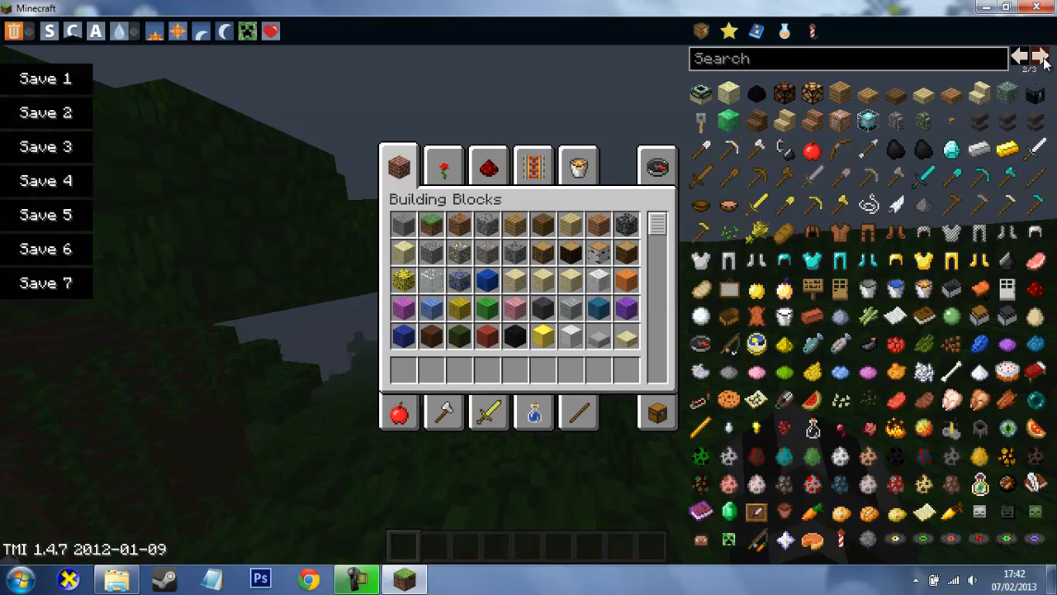
left_click(1020, 57)
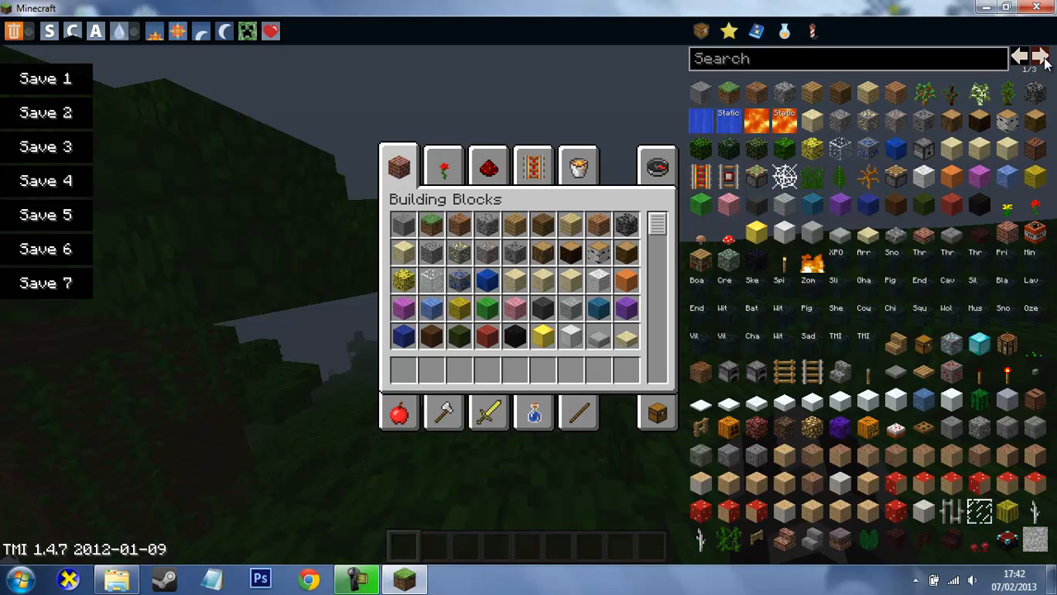
mouse_move(895, 204)
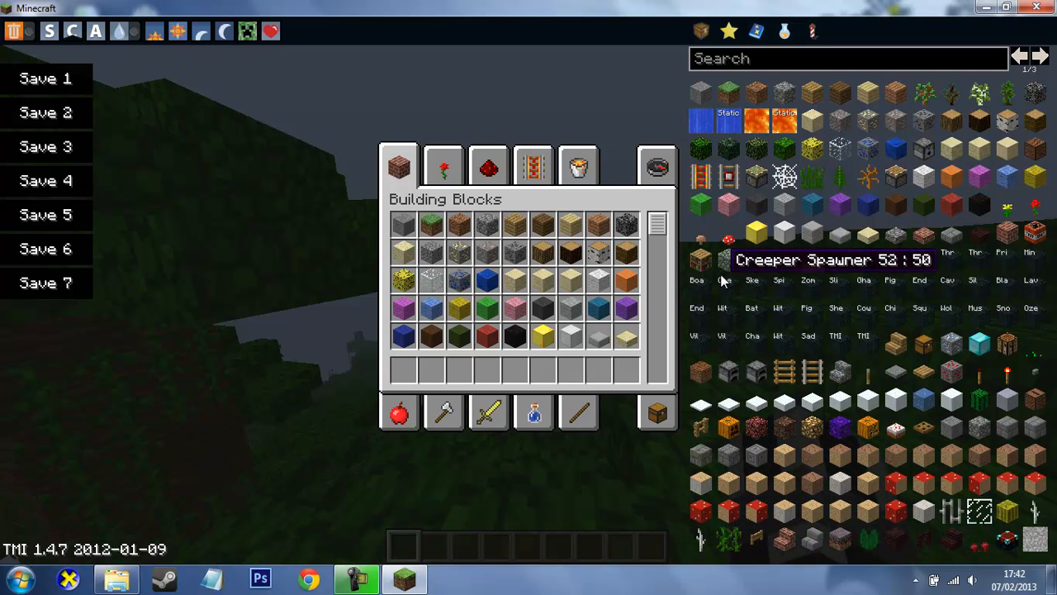
mouse_move(895, 430)
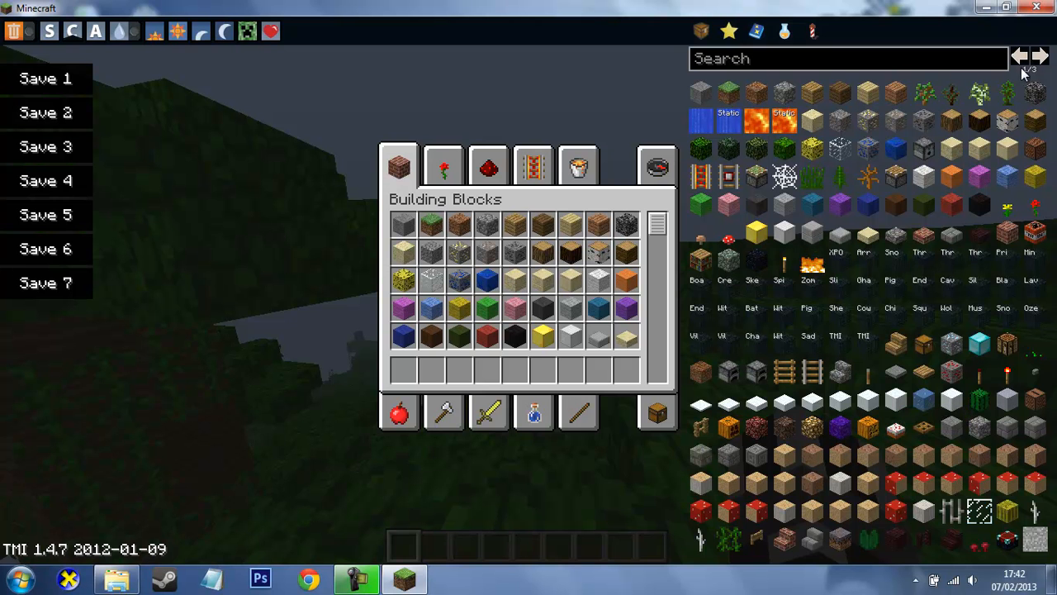
left_click(1040, 58)
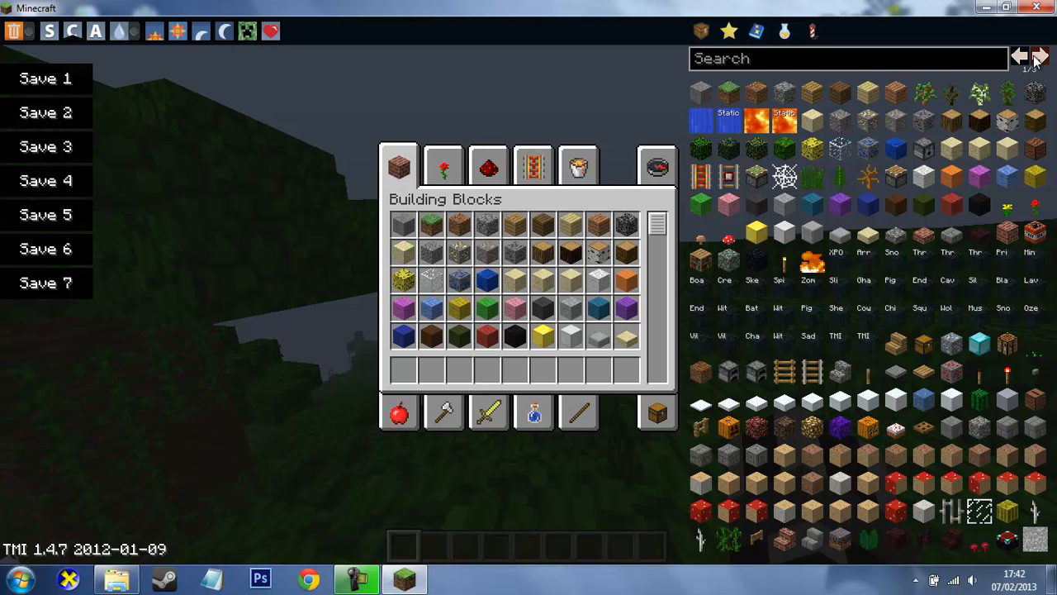
left_click(1040, 57)
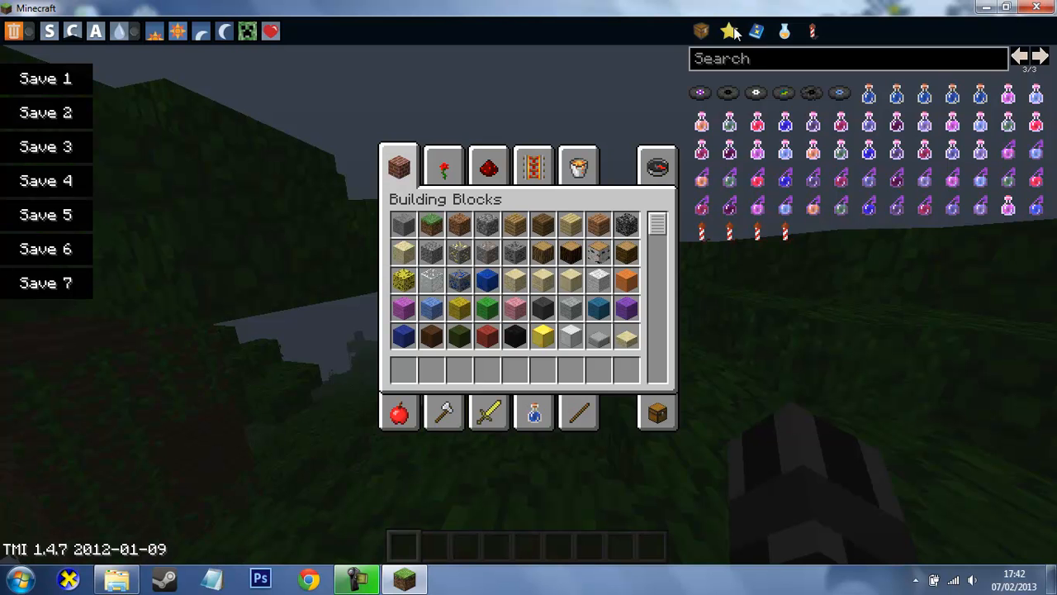